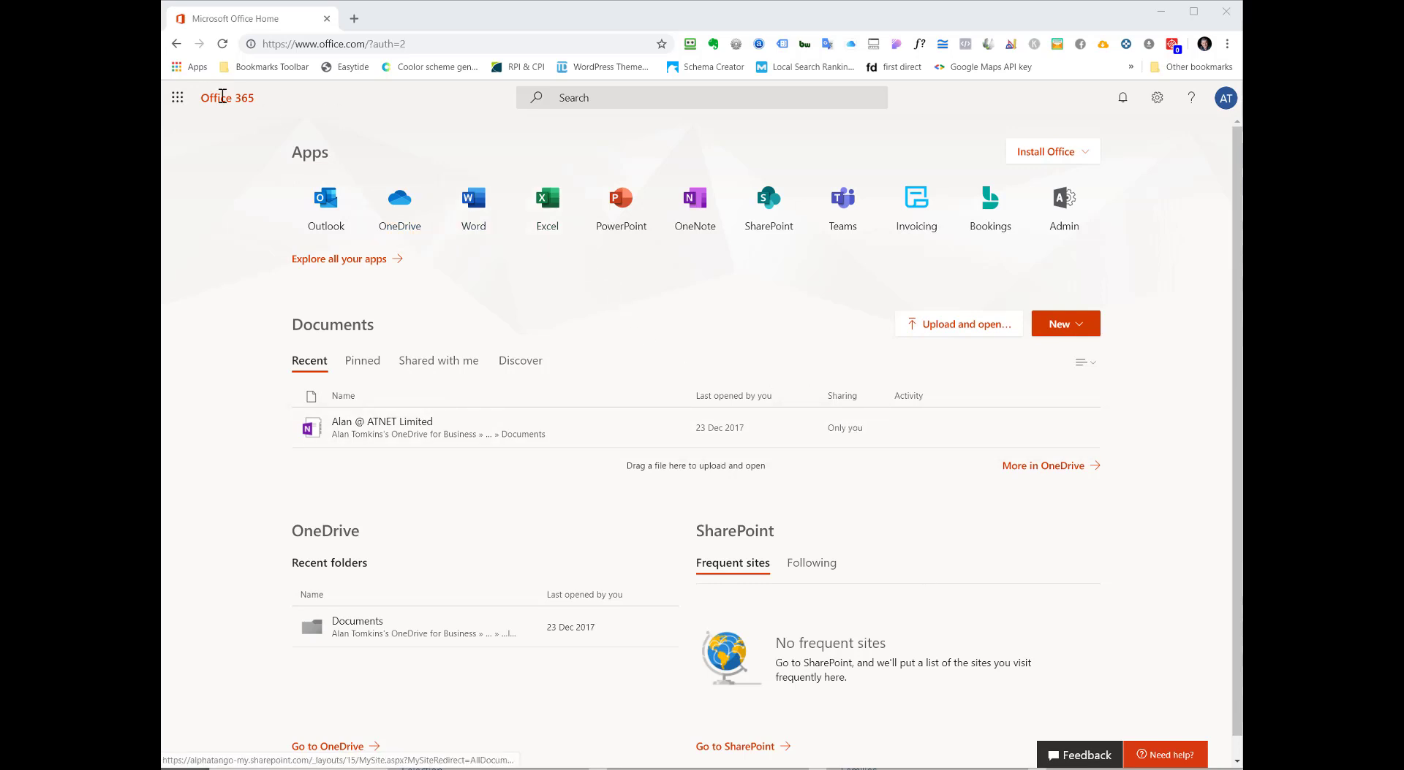
mouse_move(176, 97)
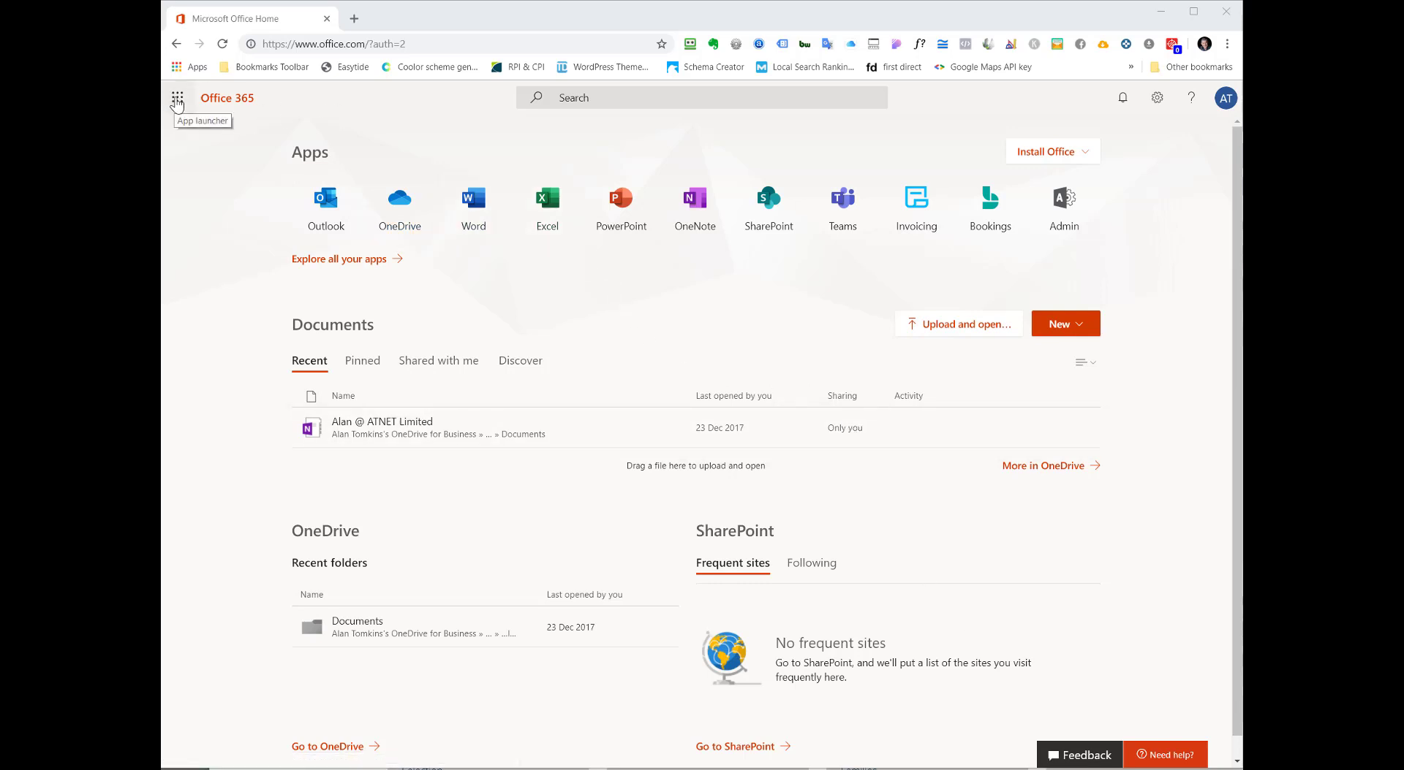
- Launch the Admin app and reach the Exchange admin center from the Admin centers list
click(176, 99)
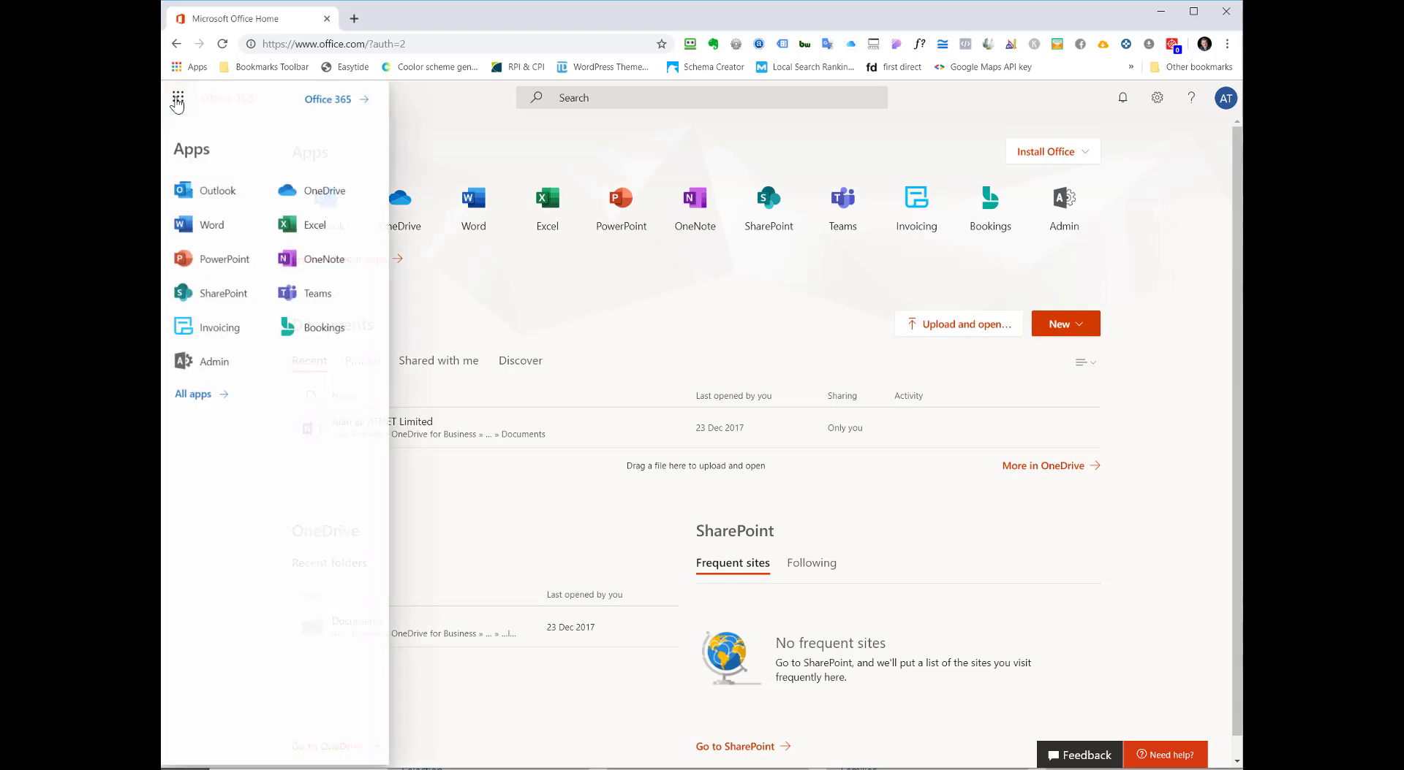
click(177, 98)
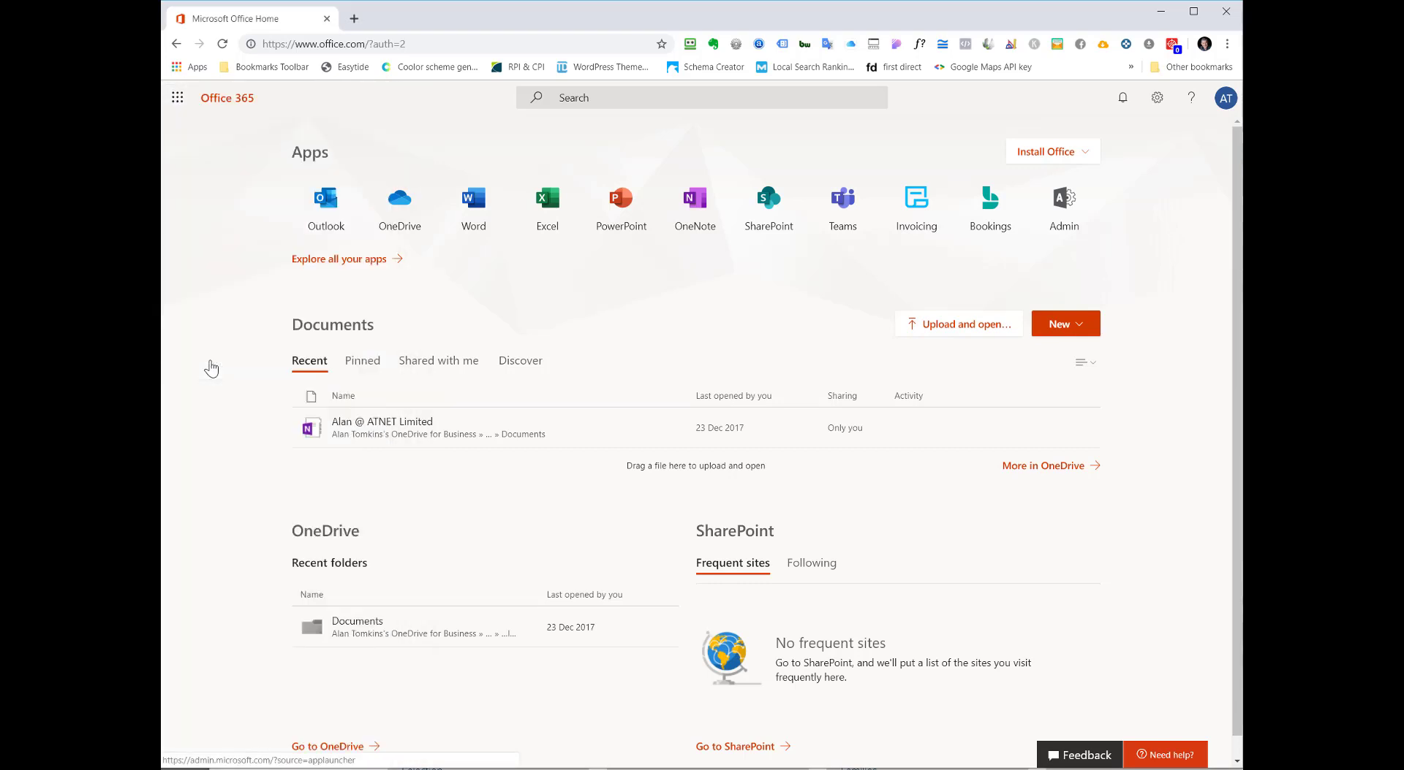
click(1064, 206)
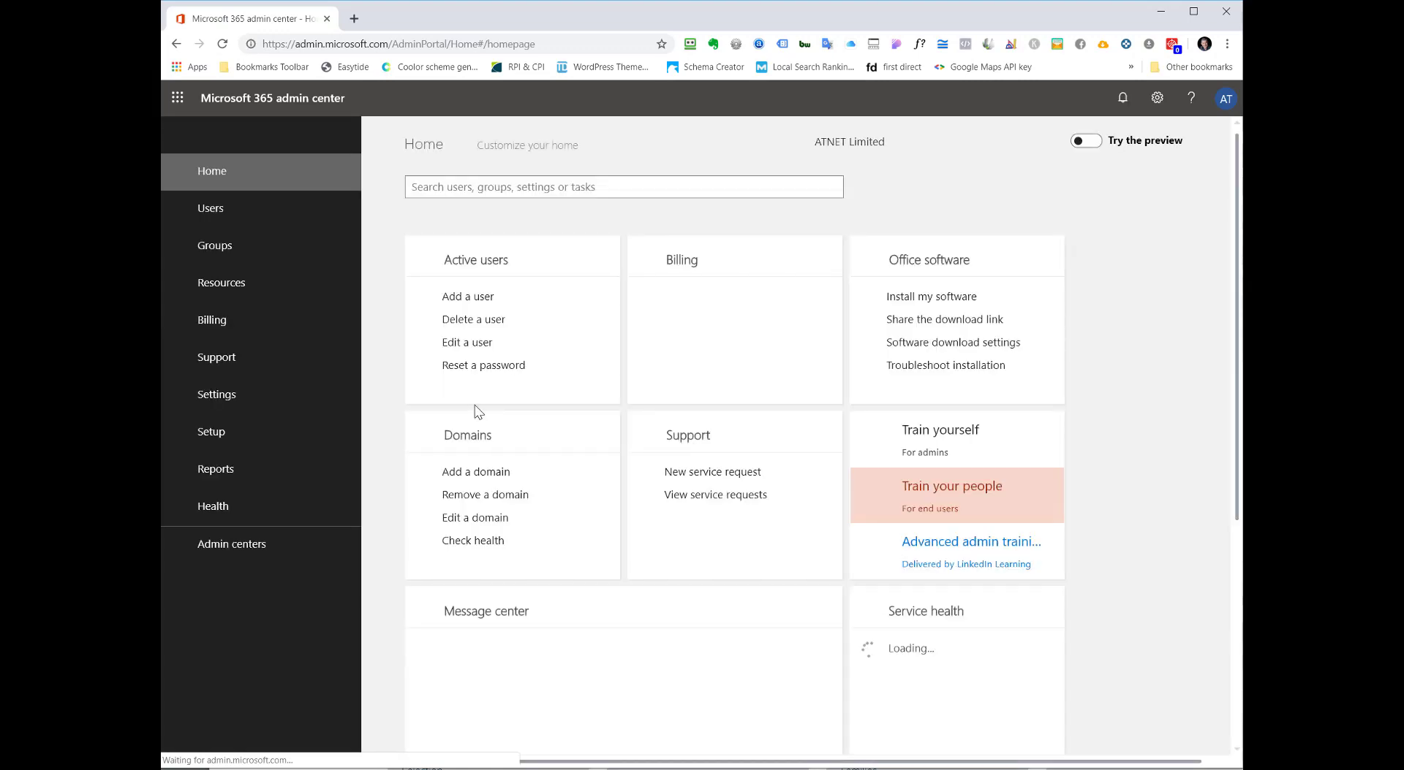
click(231, 544)
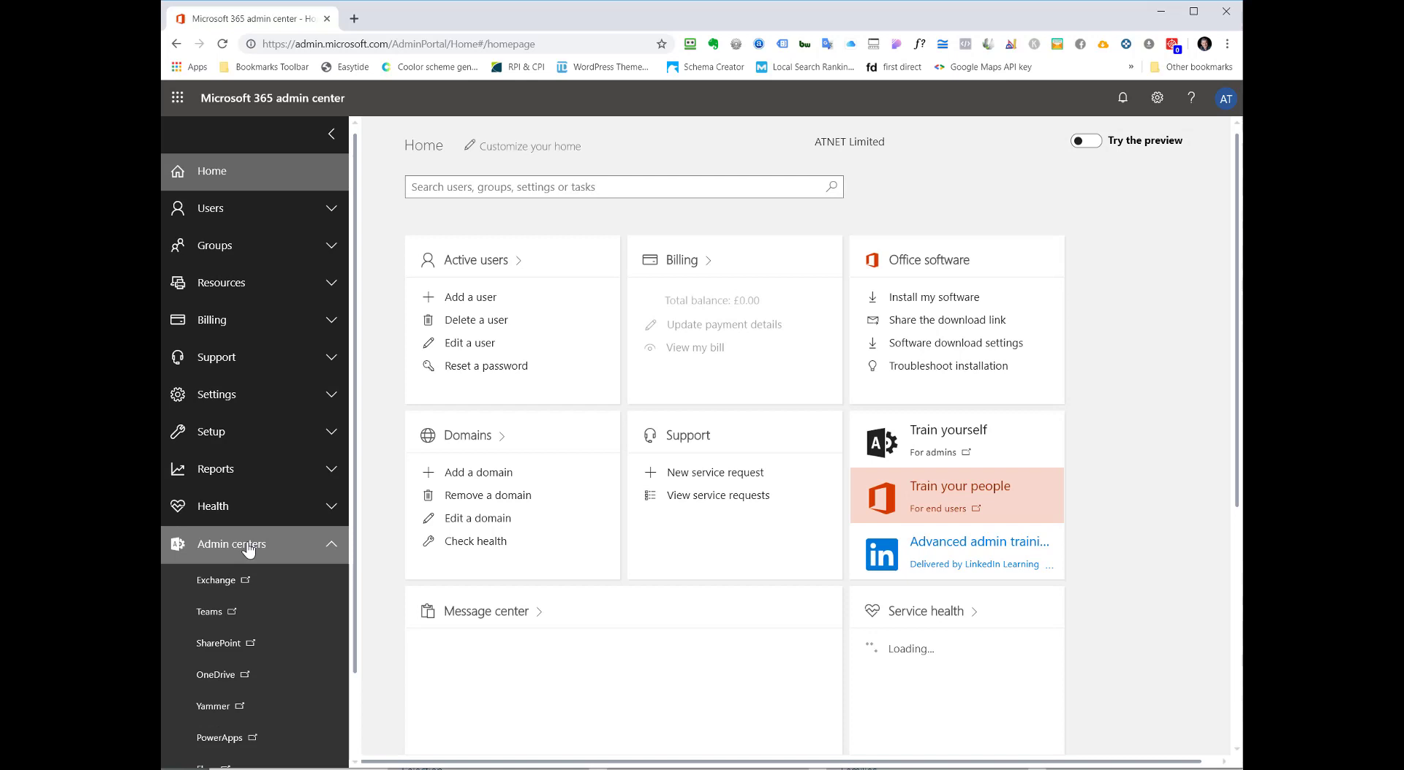
click(217, 580)
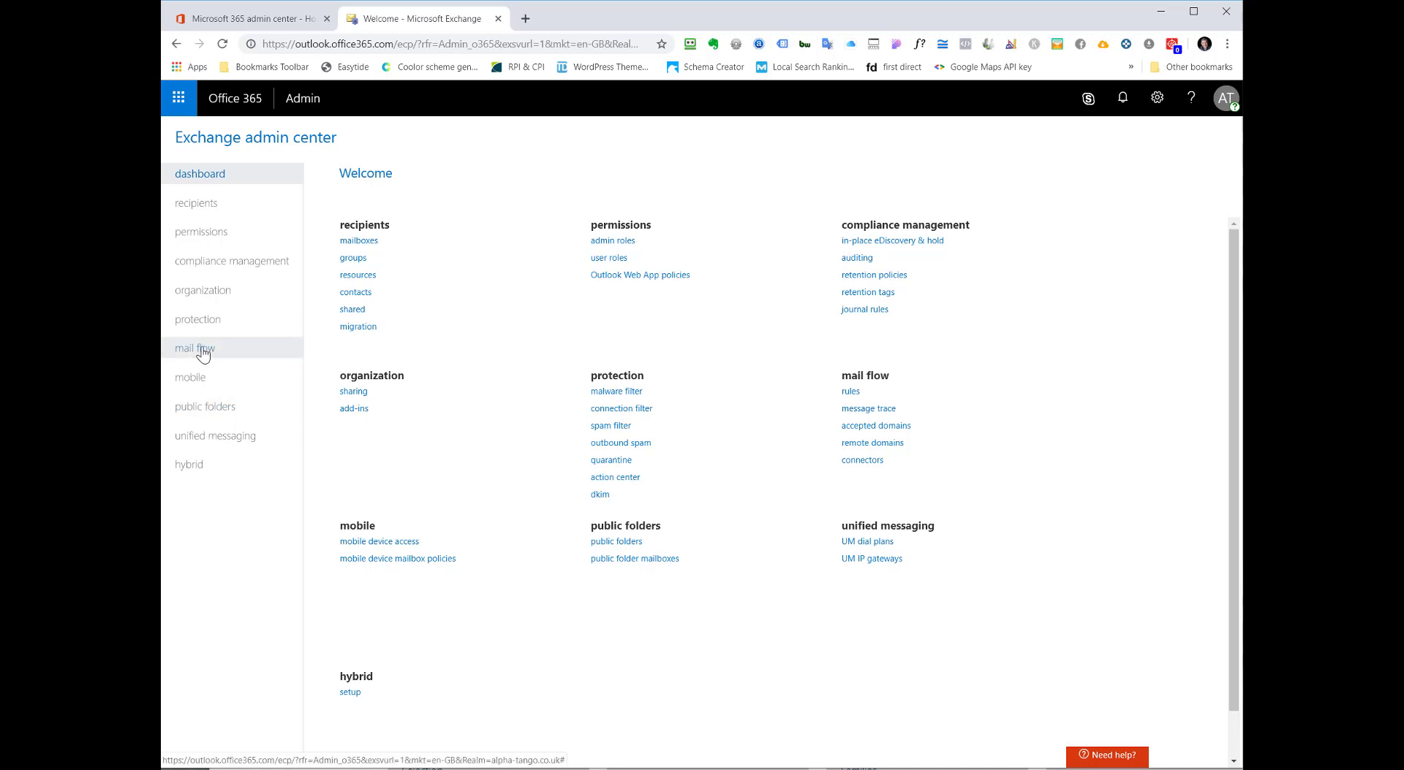
- From mail flow rules, begin a new 'Bypass spam filtering' rule
click(195, 348)
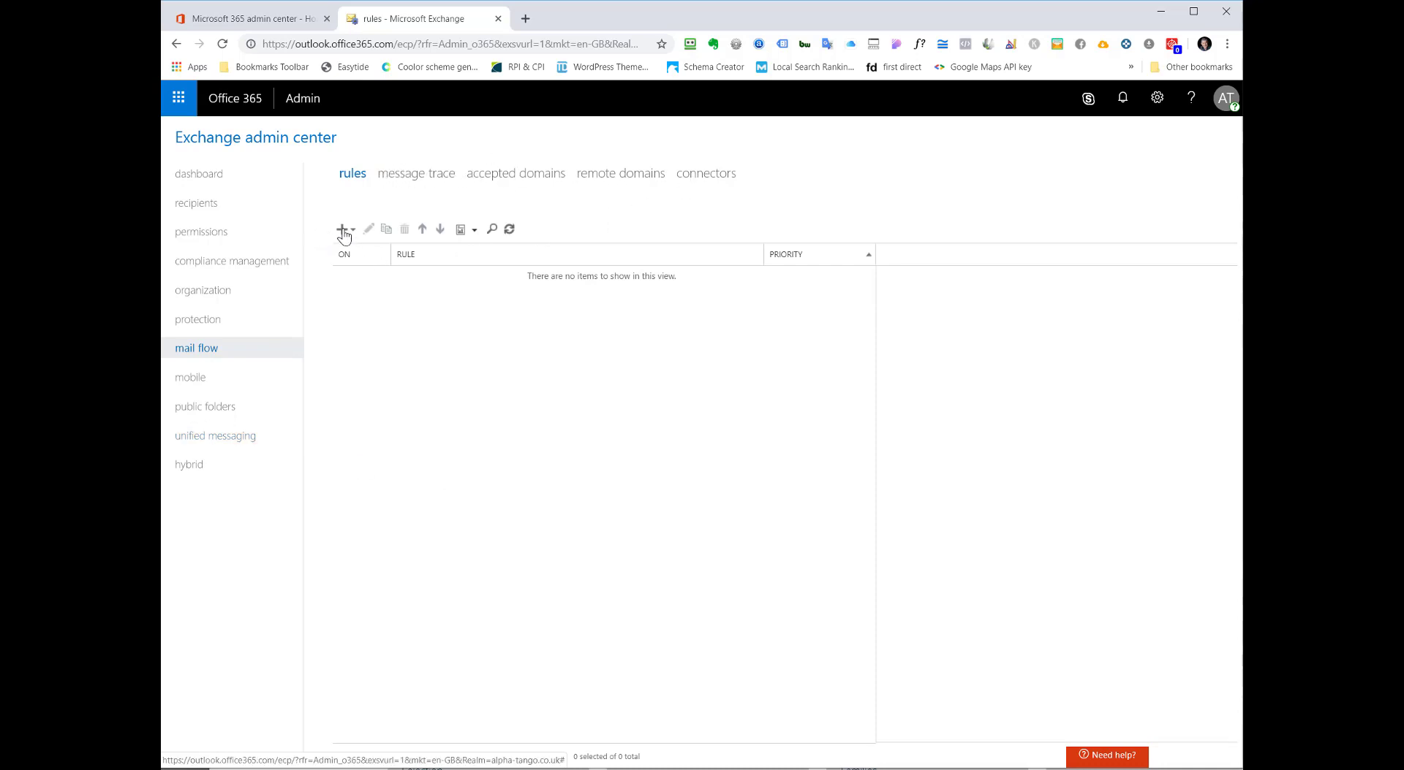
click(343, 229)
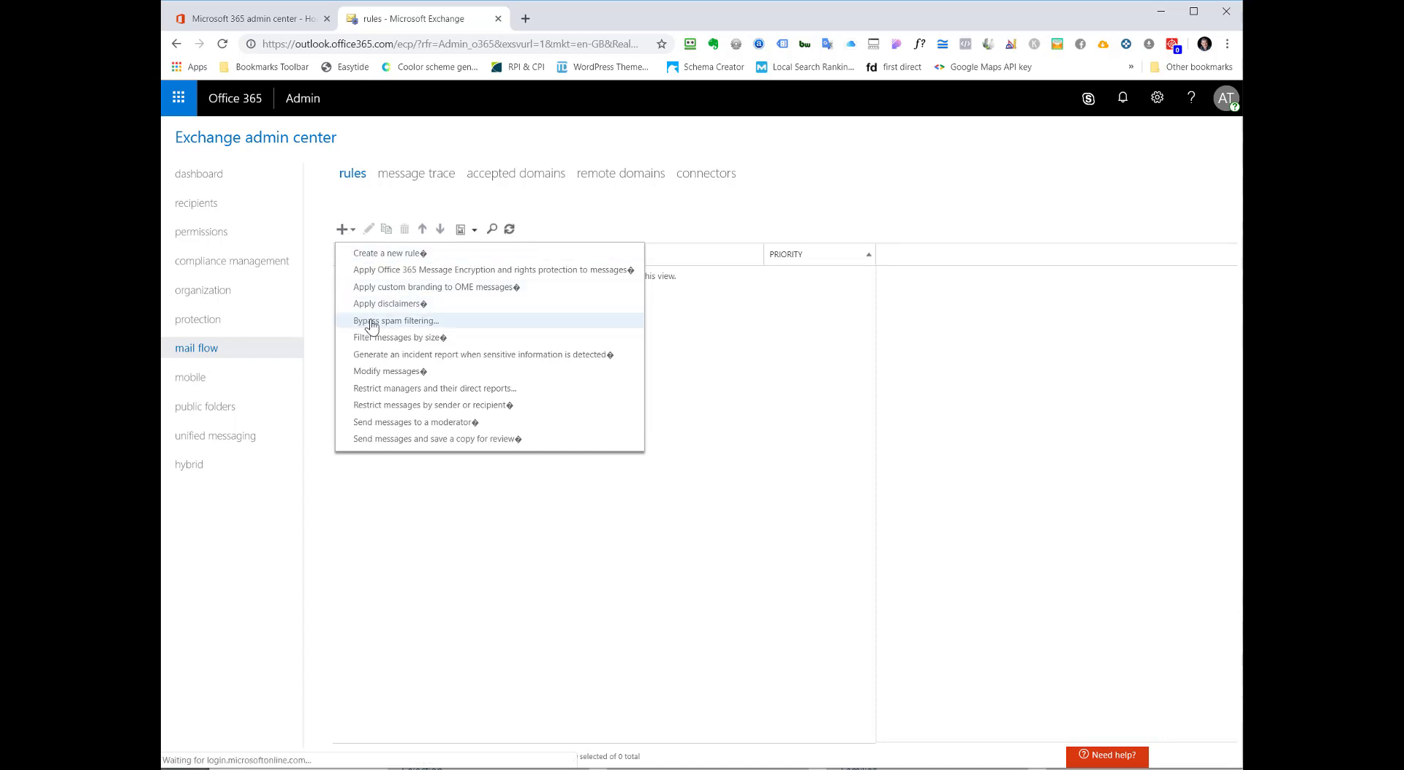
click(395, 320)
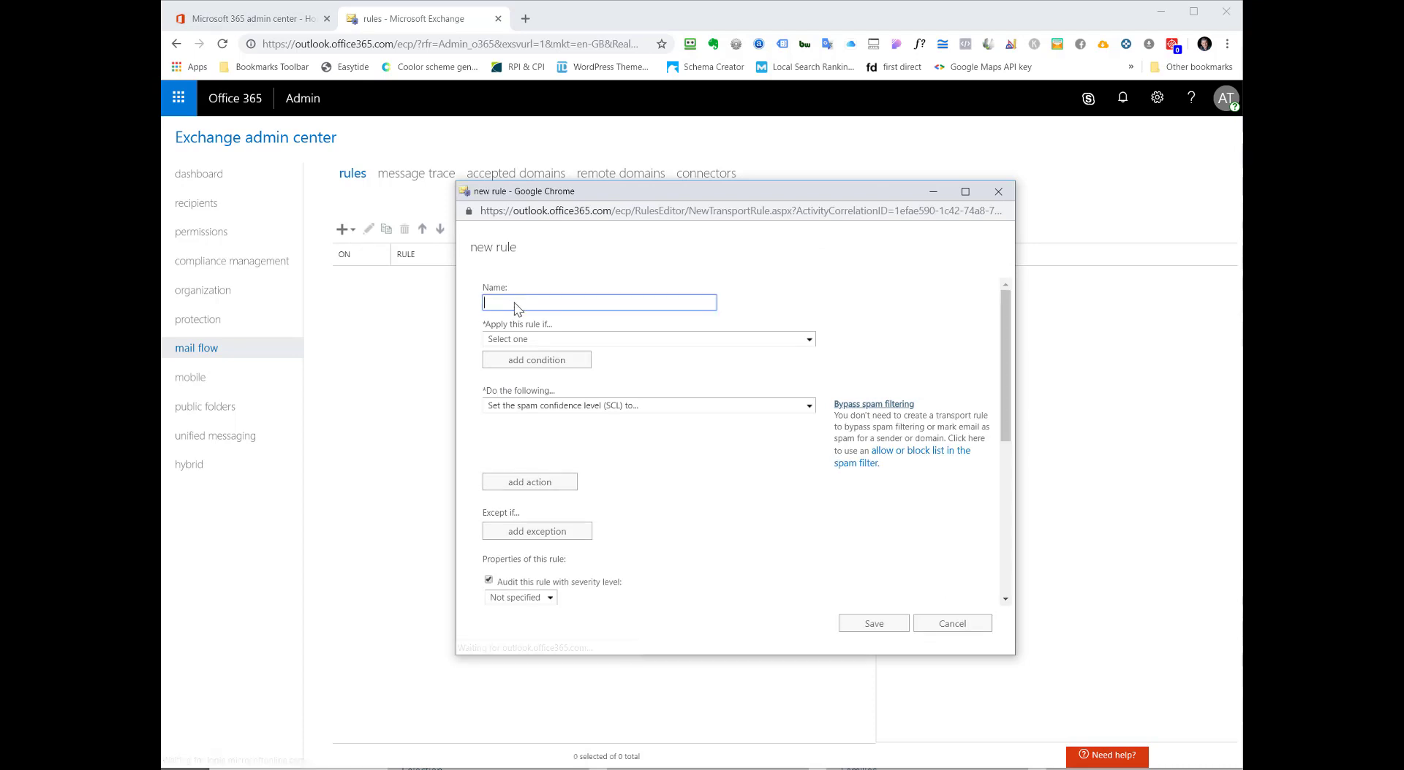
- Name the rule Whitelist and choose the condition 'The sender's domain is'
text(Whitelist)
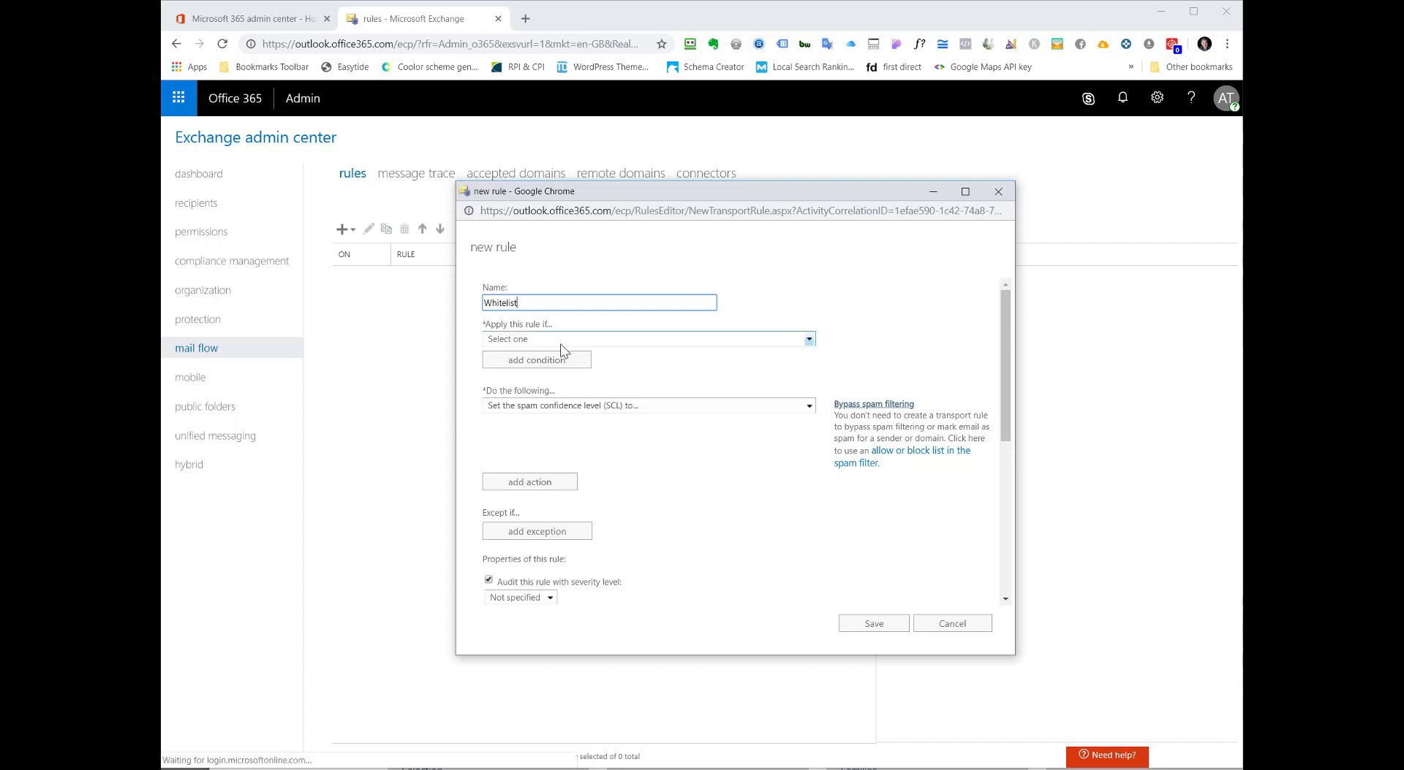
click(645, 339)
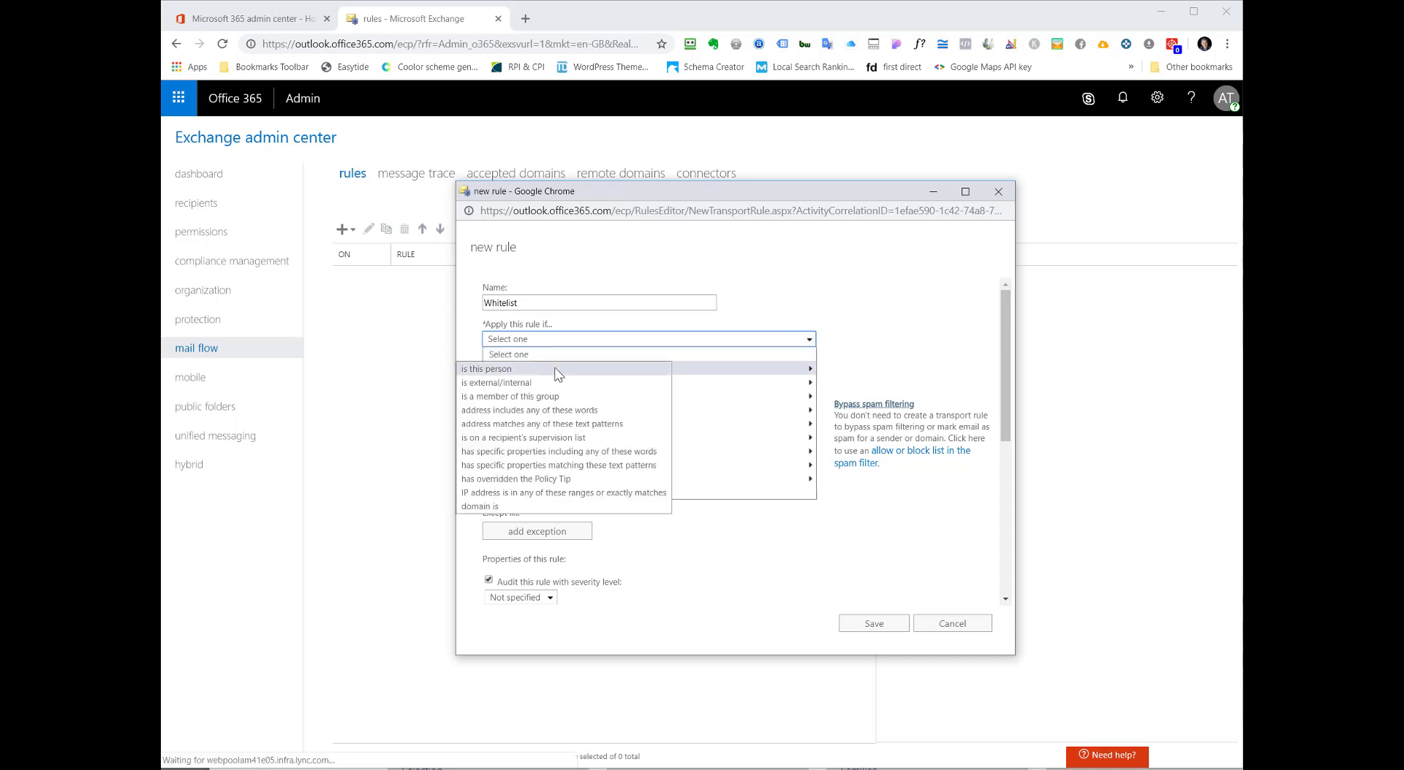
click(479, 507)
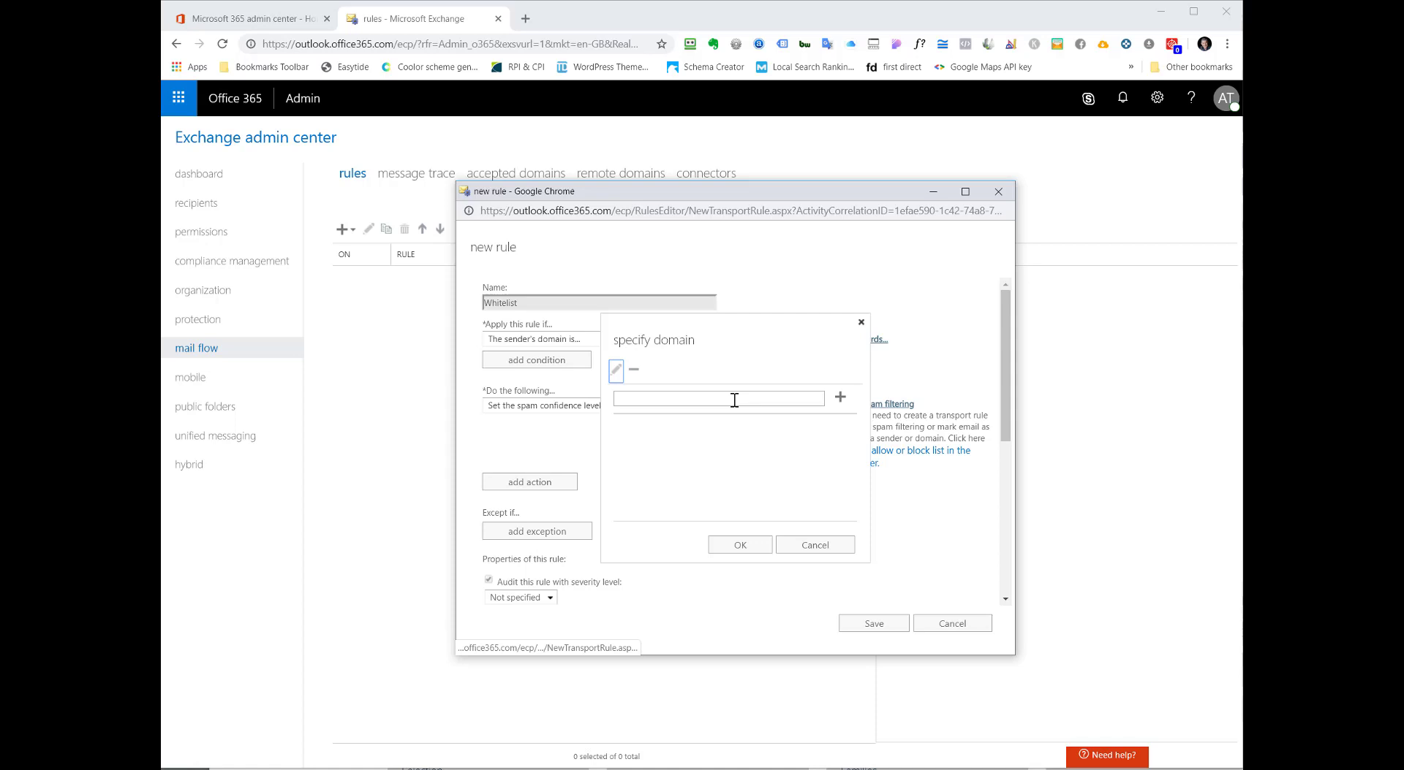
- Add atnet.co.uk as the sender domain and confirm the domain list
text(atr)
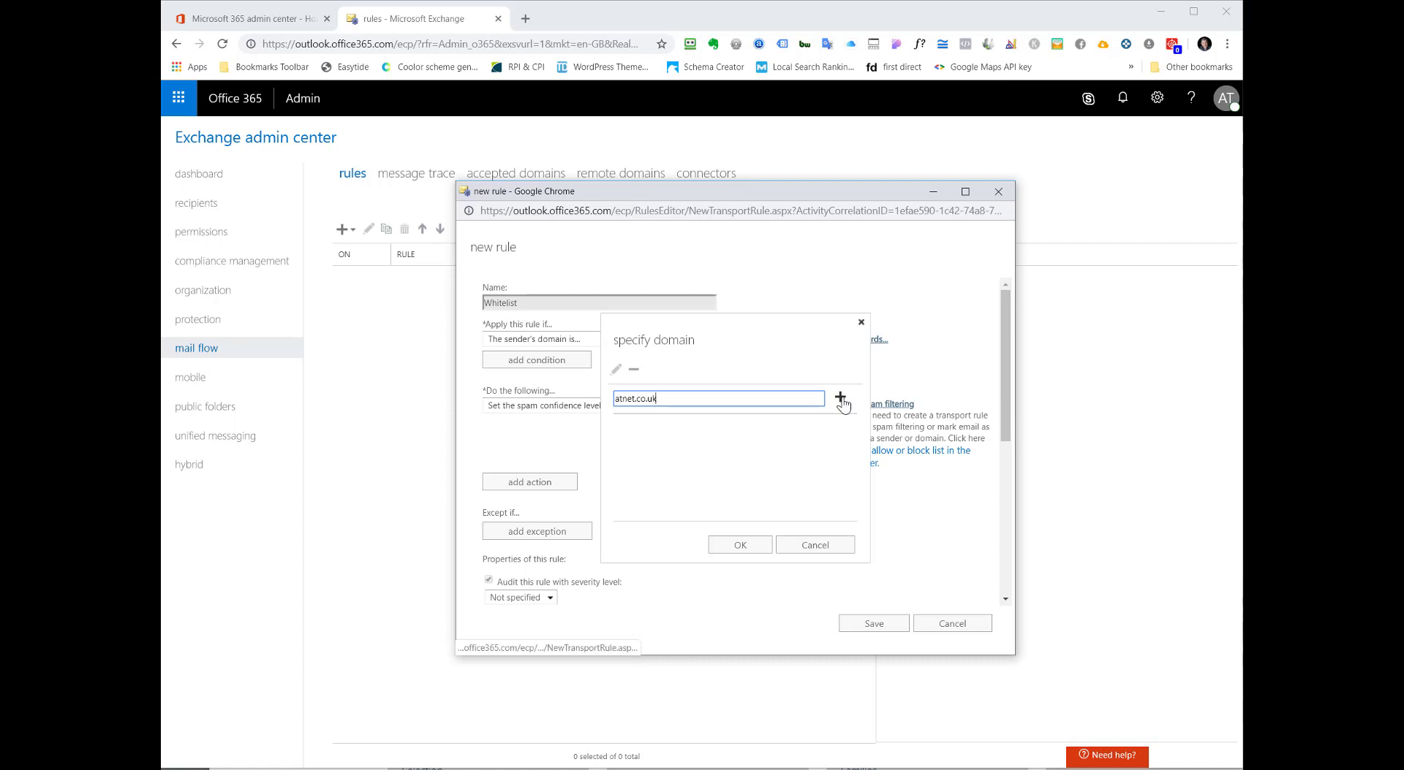
click(838, 398)
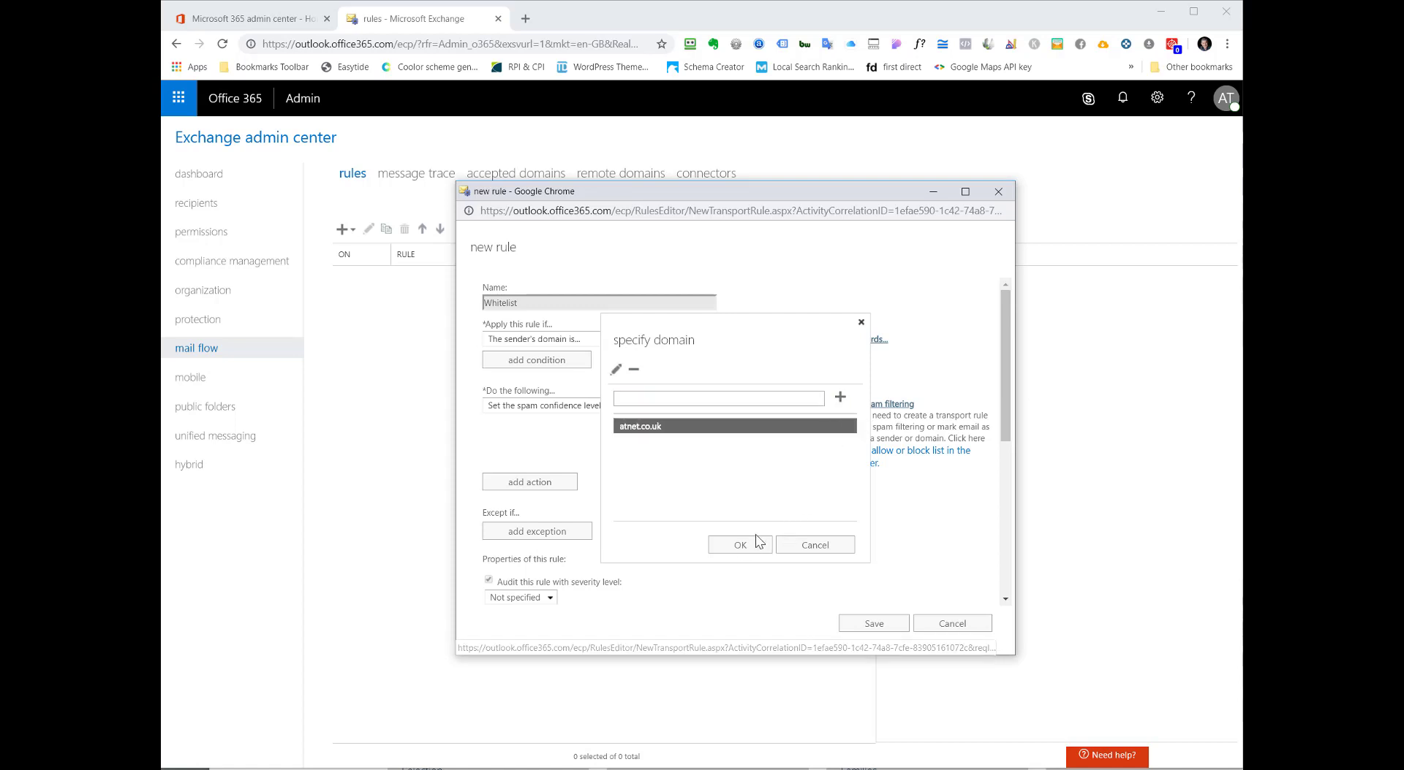
click(738, 546)
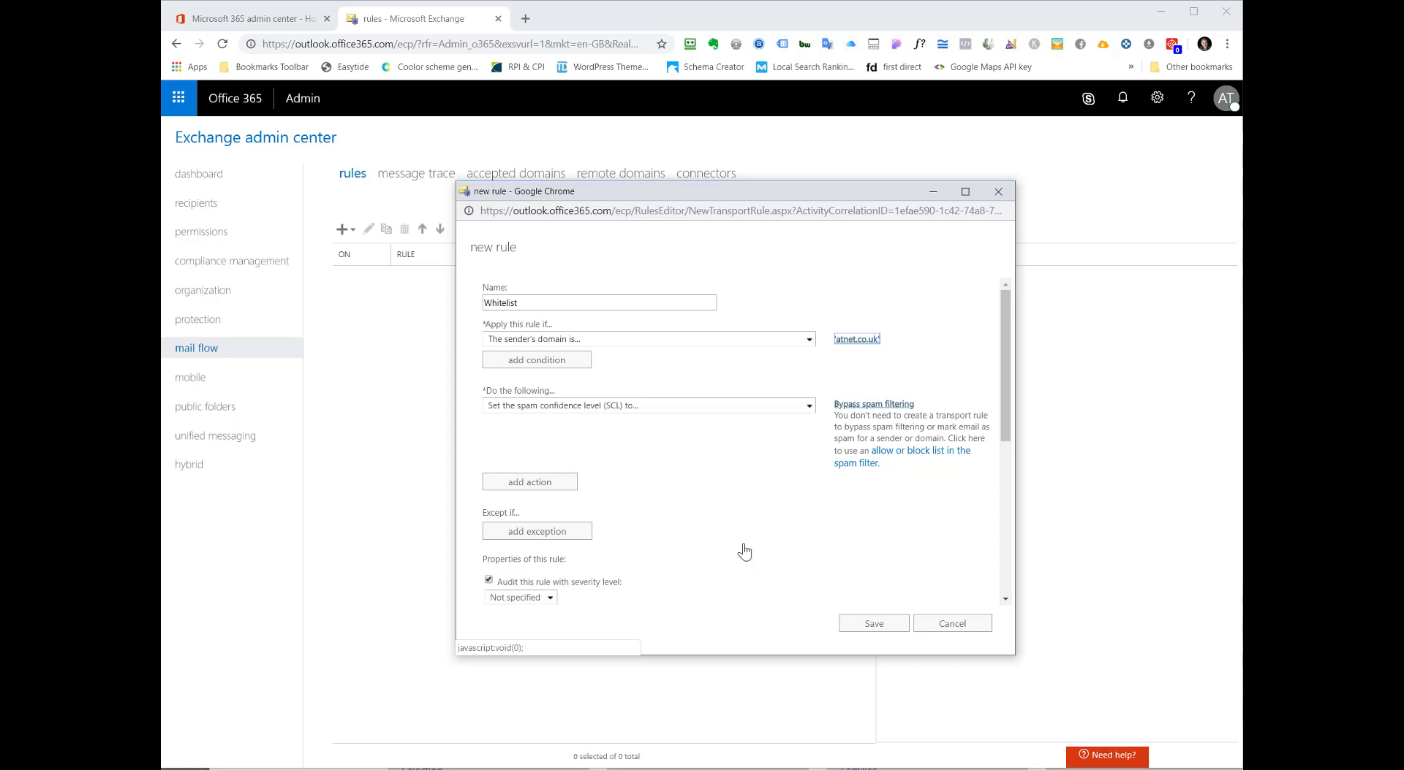
mouse_move(534, 412)
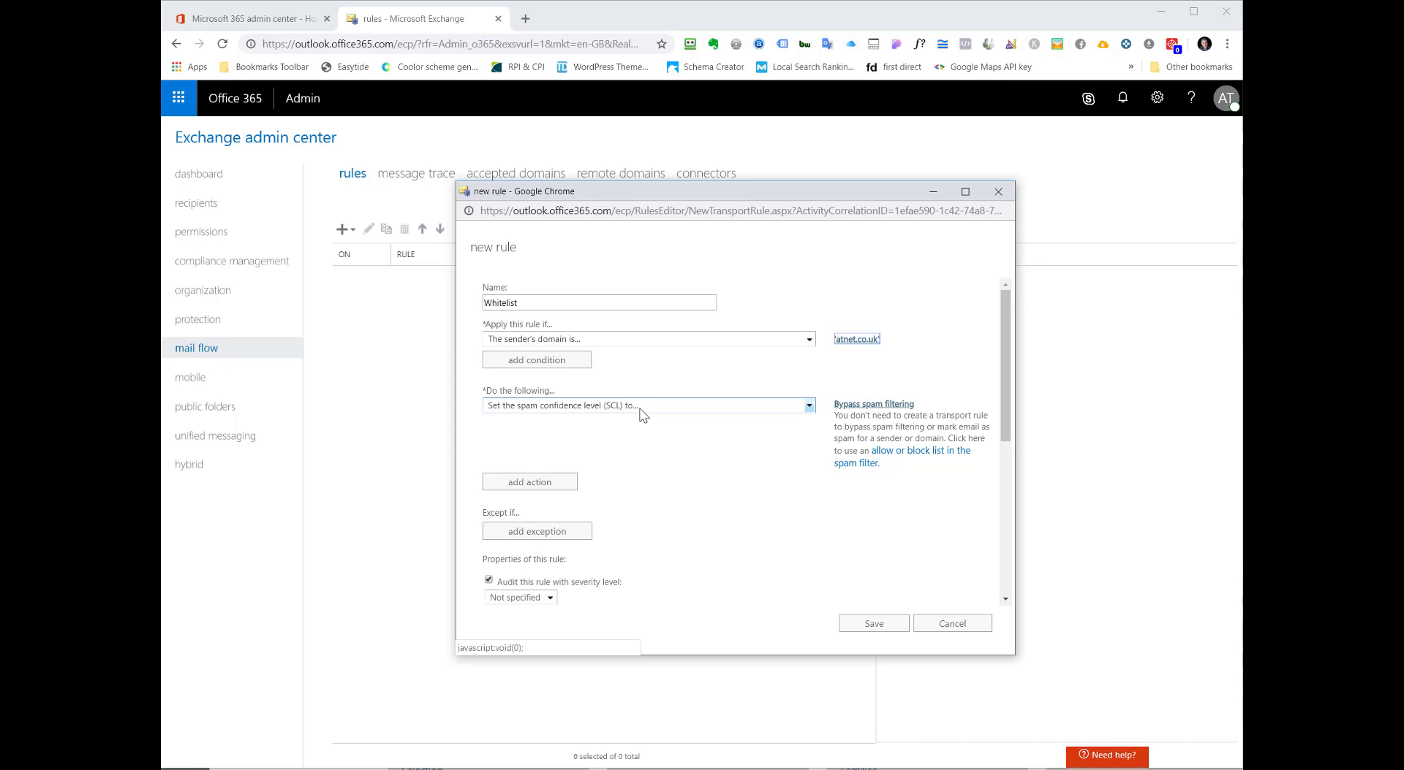
- Save the Whitelist rule and select it in the rules list to review its details
click(871, 623)
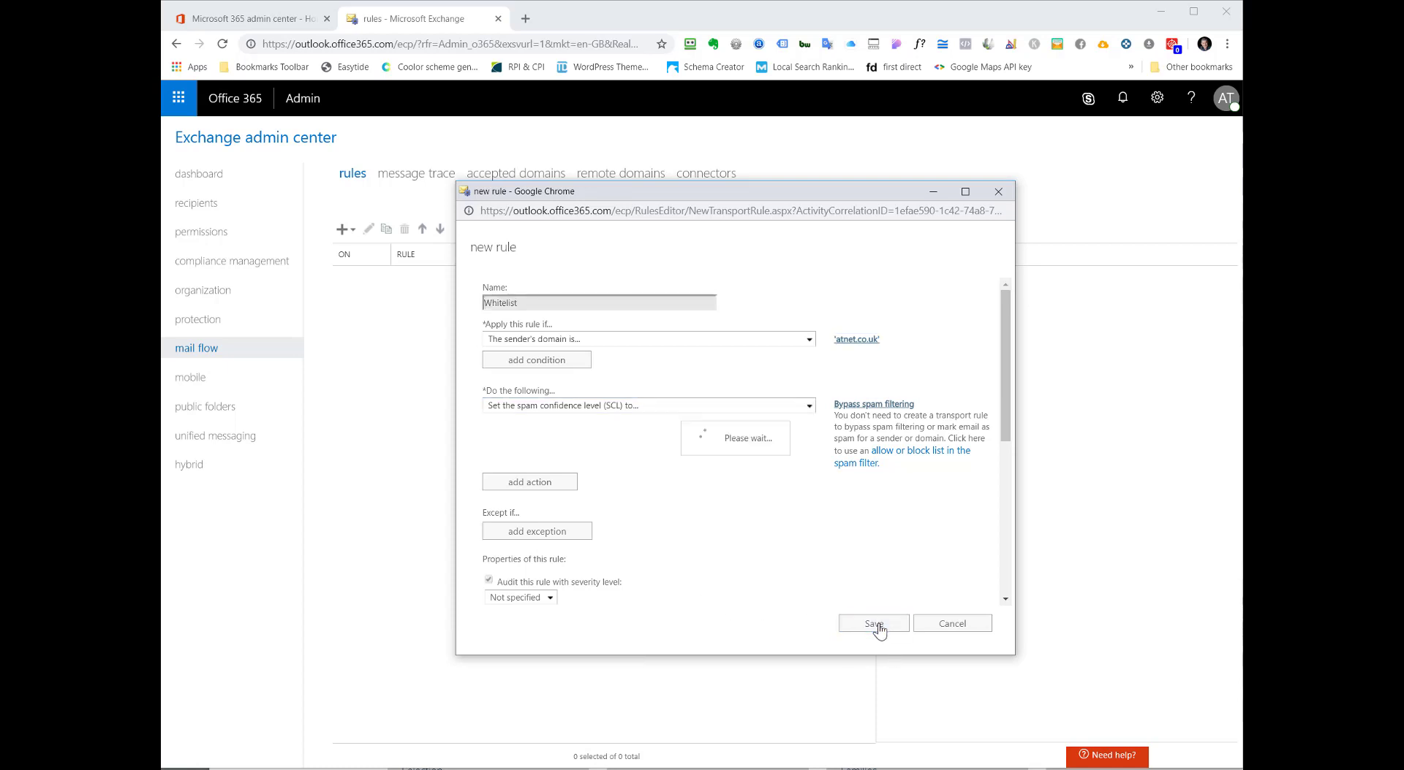
click(871, 624)
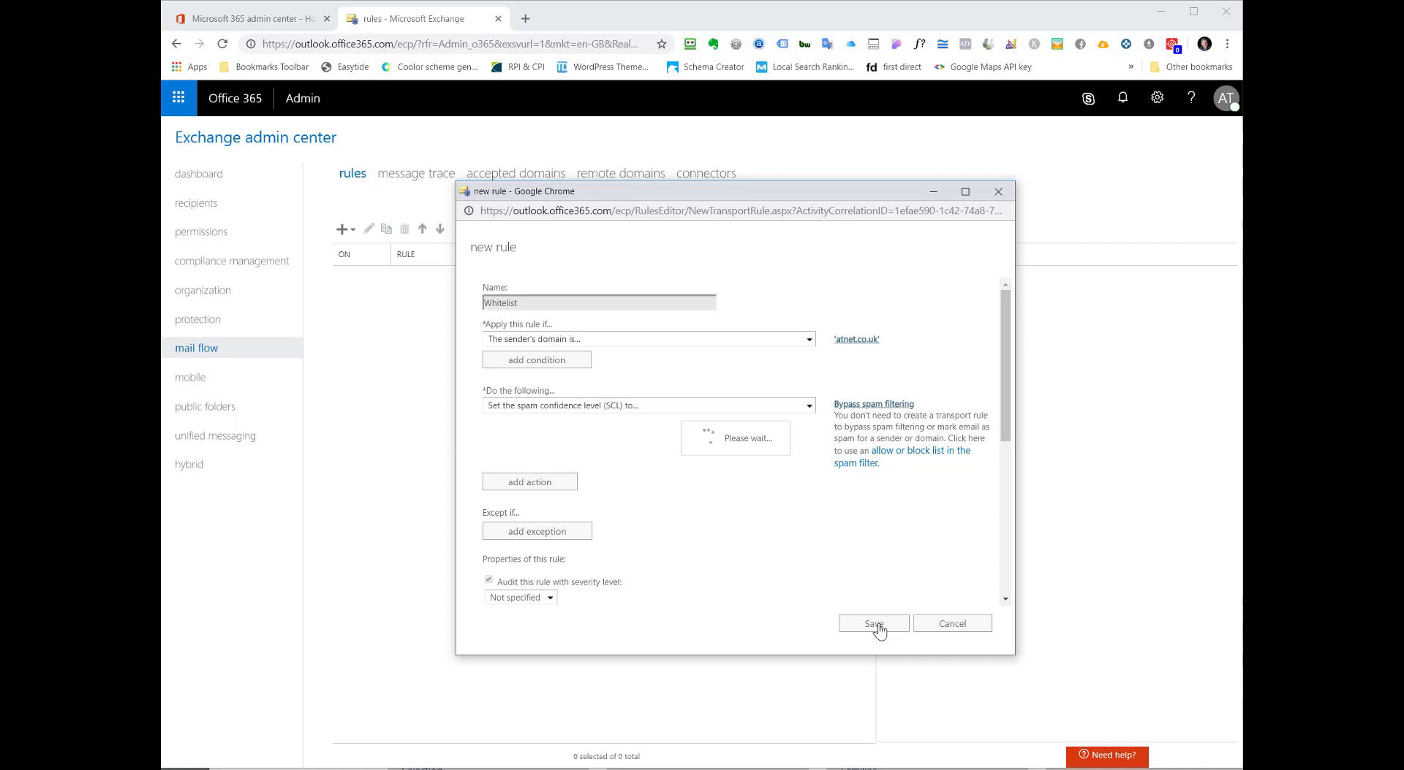
click(872, 624)
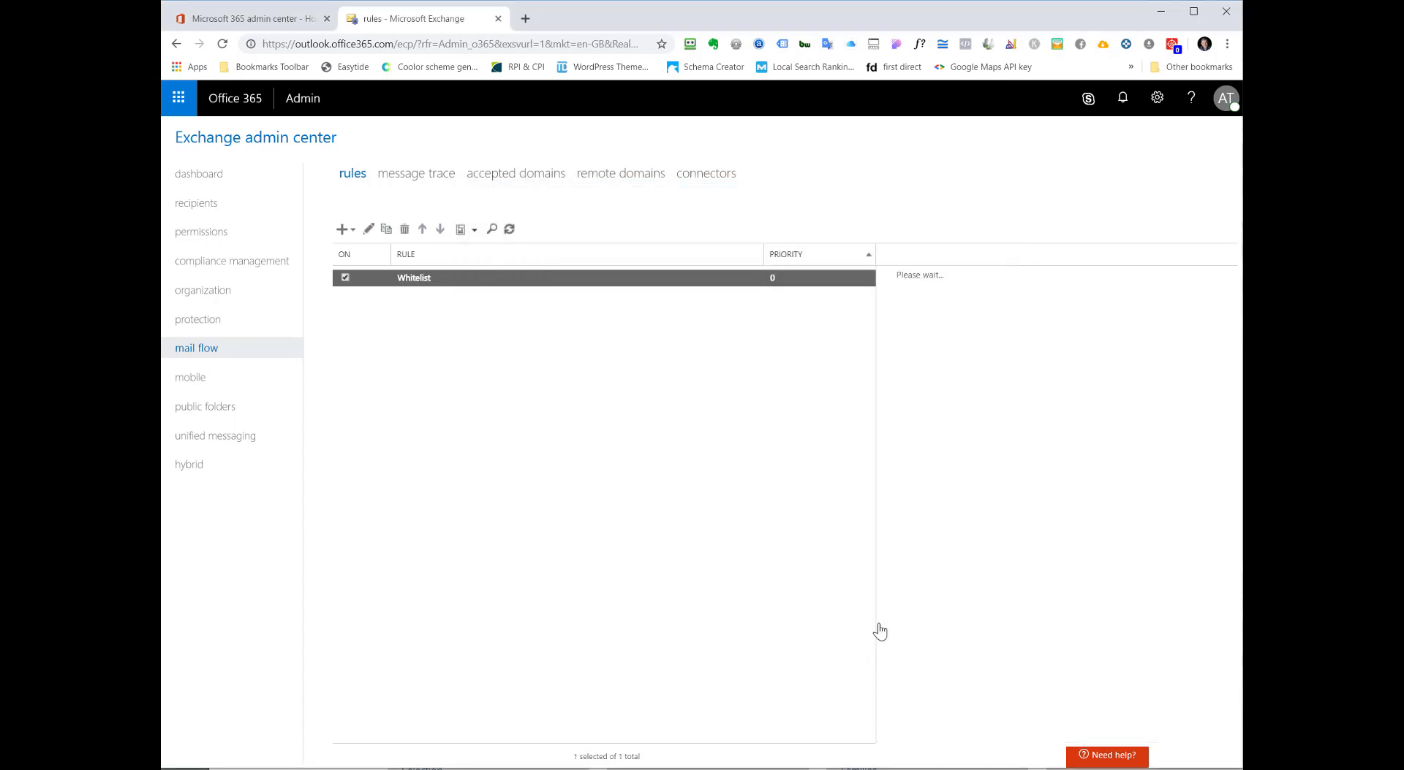
click(413, 277)
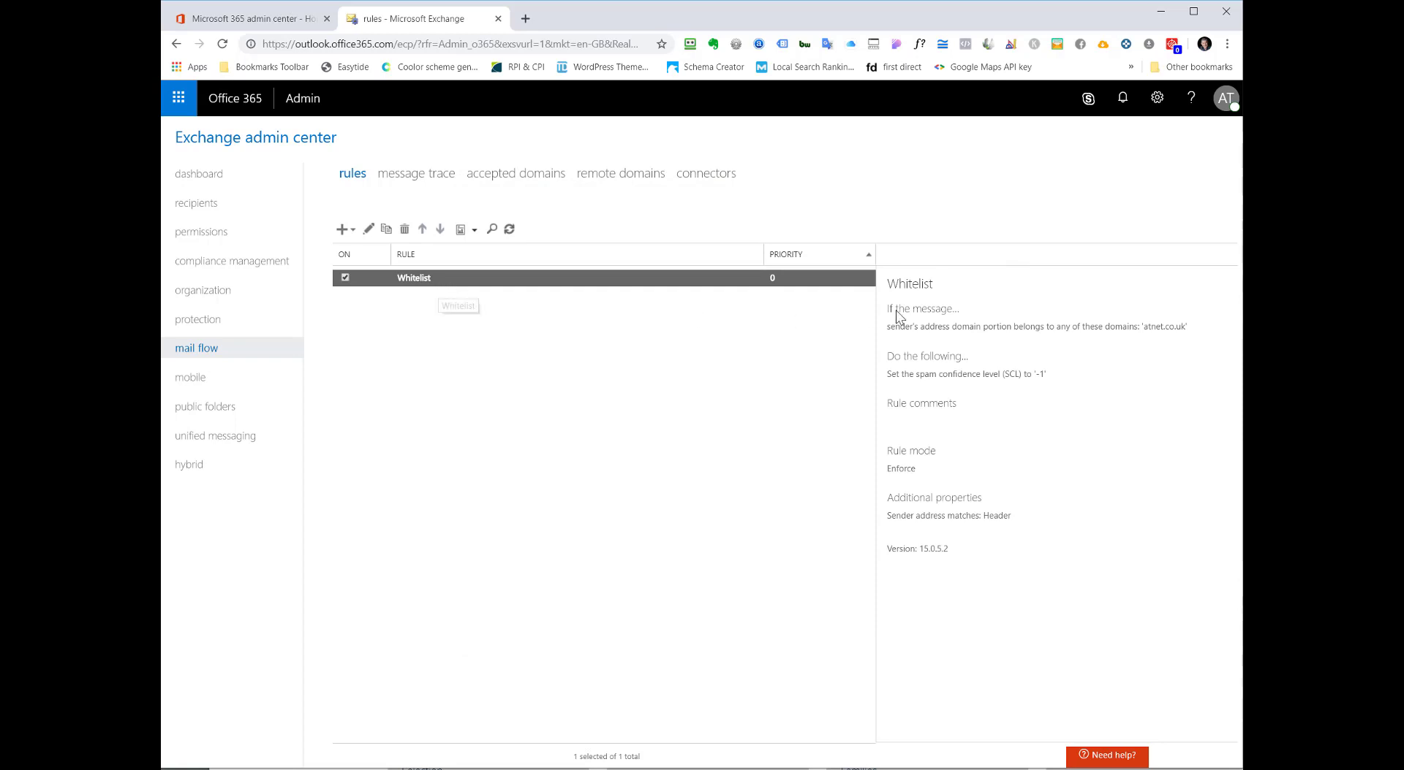
mouse_move(948, 472)
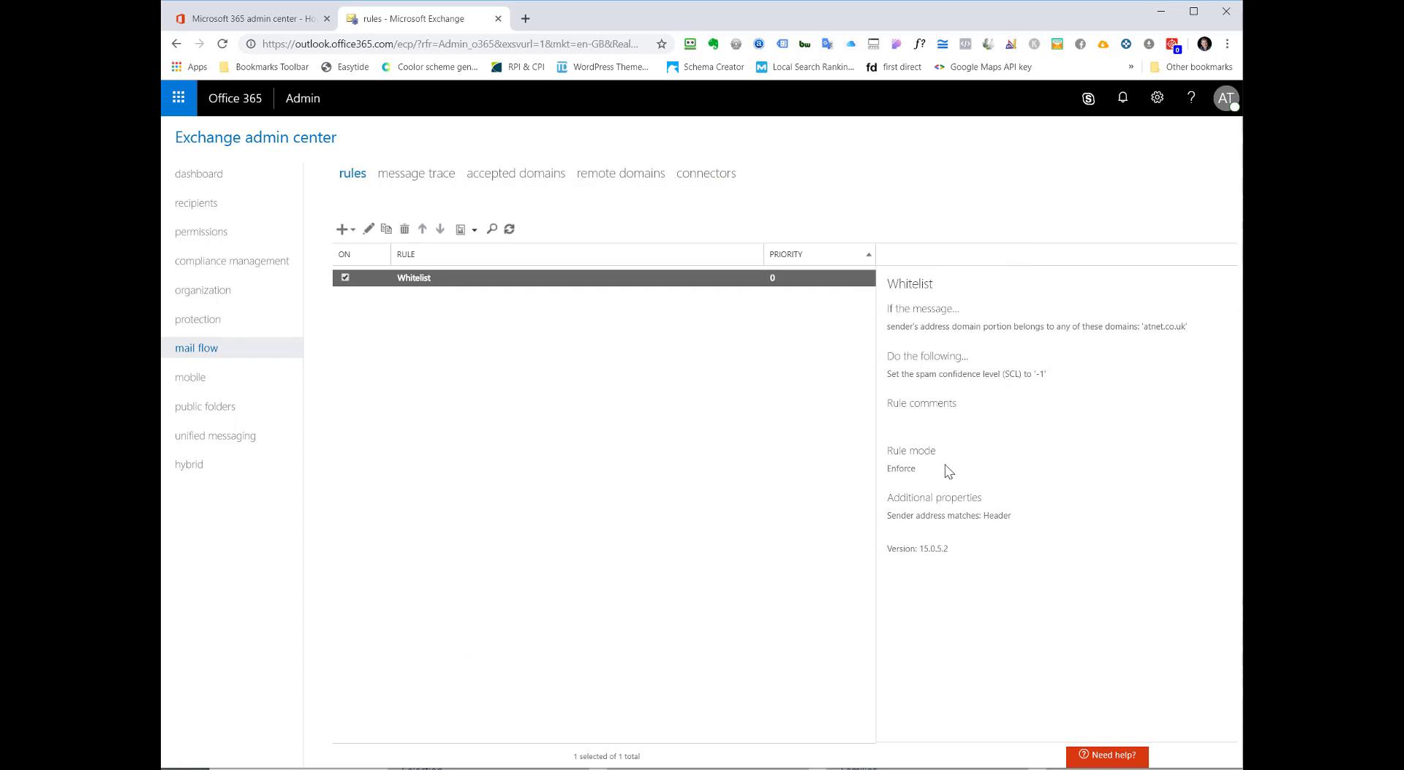